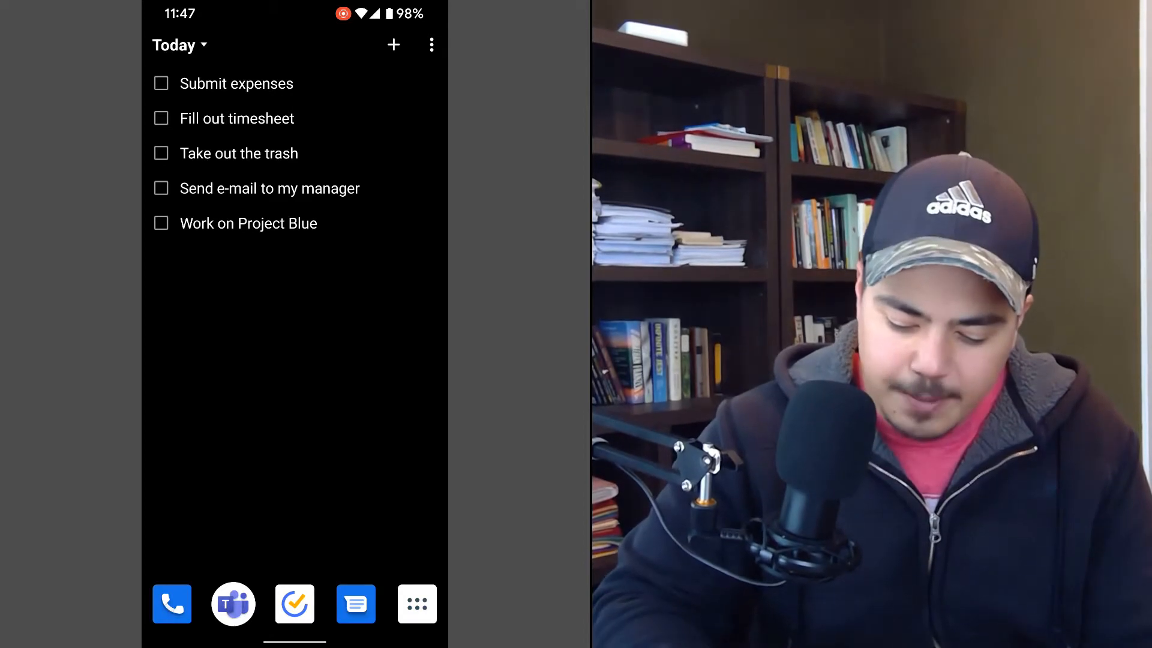
- View the Submit expenses task from the Today widget, then remove the widget from the home screen
left_click(246, 83)
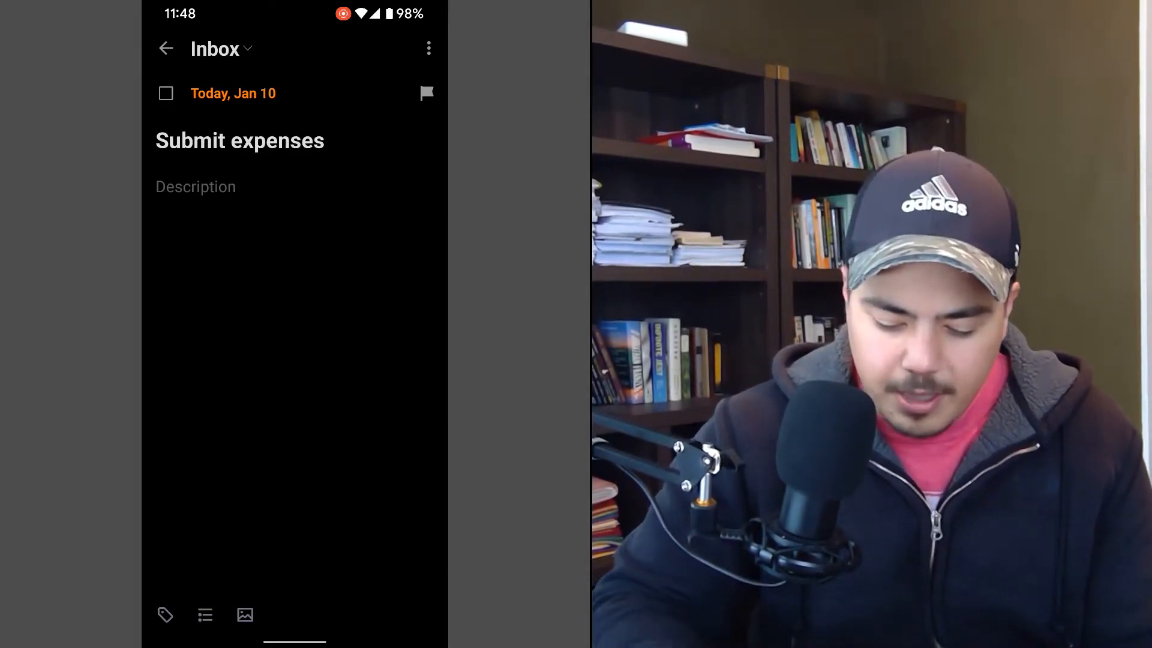
left_click(165, 48)
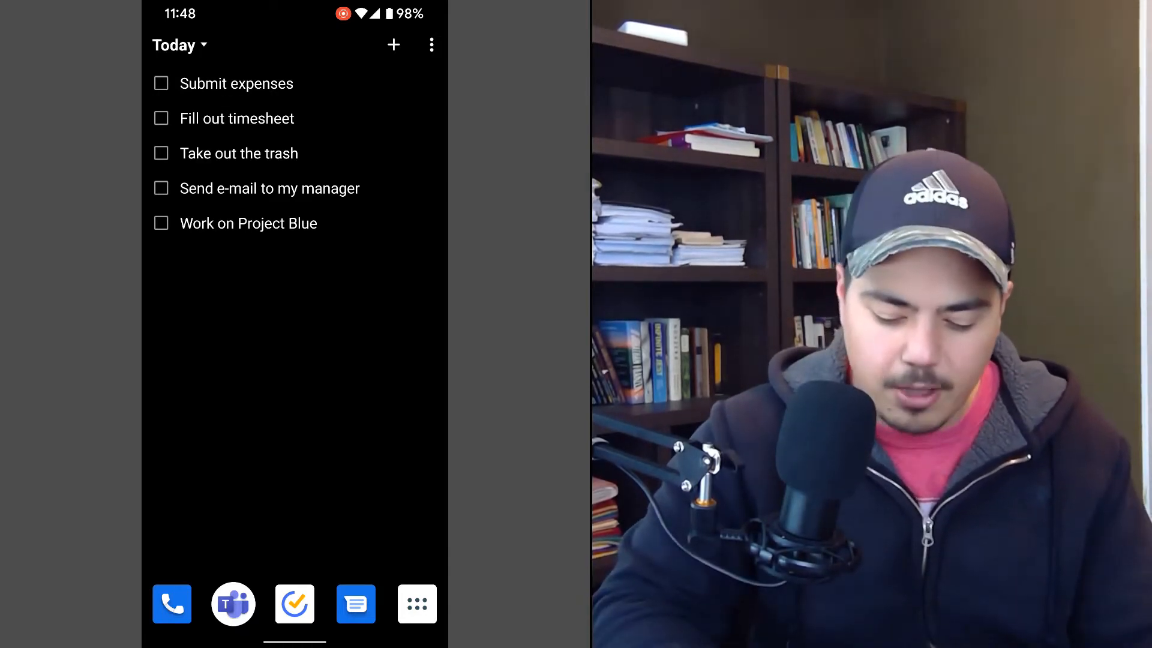
left_click(161, 83)
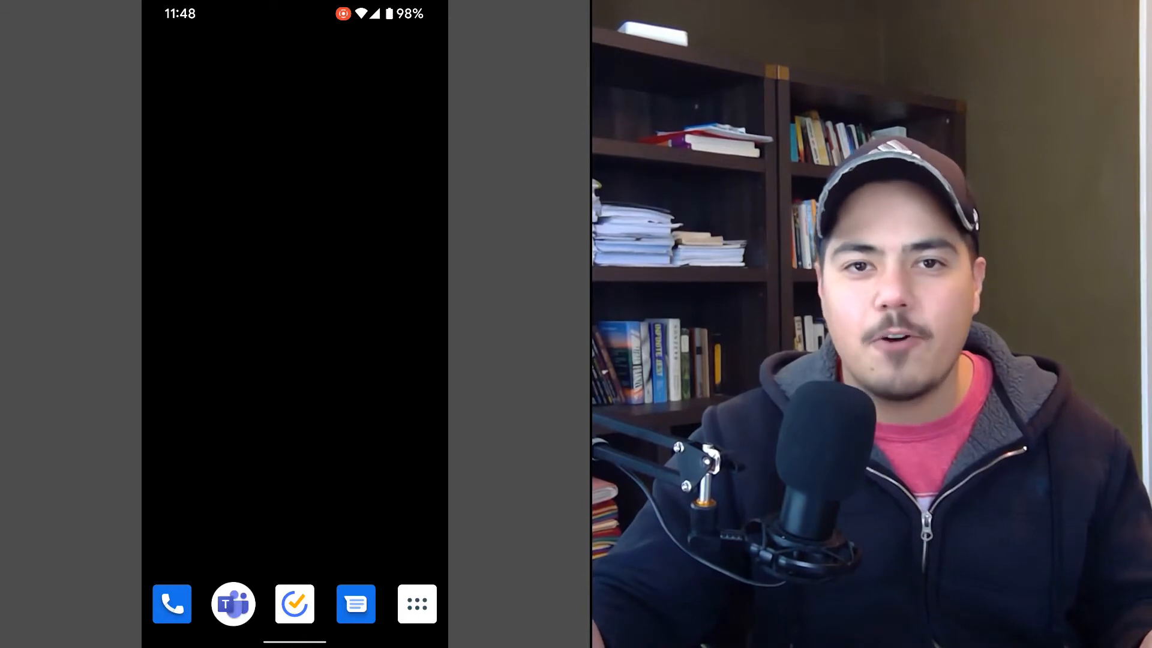
- Reach the TickTick section of Nova's widget list and swipe through its widget choices
left_click(294, 294)
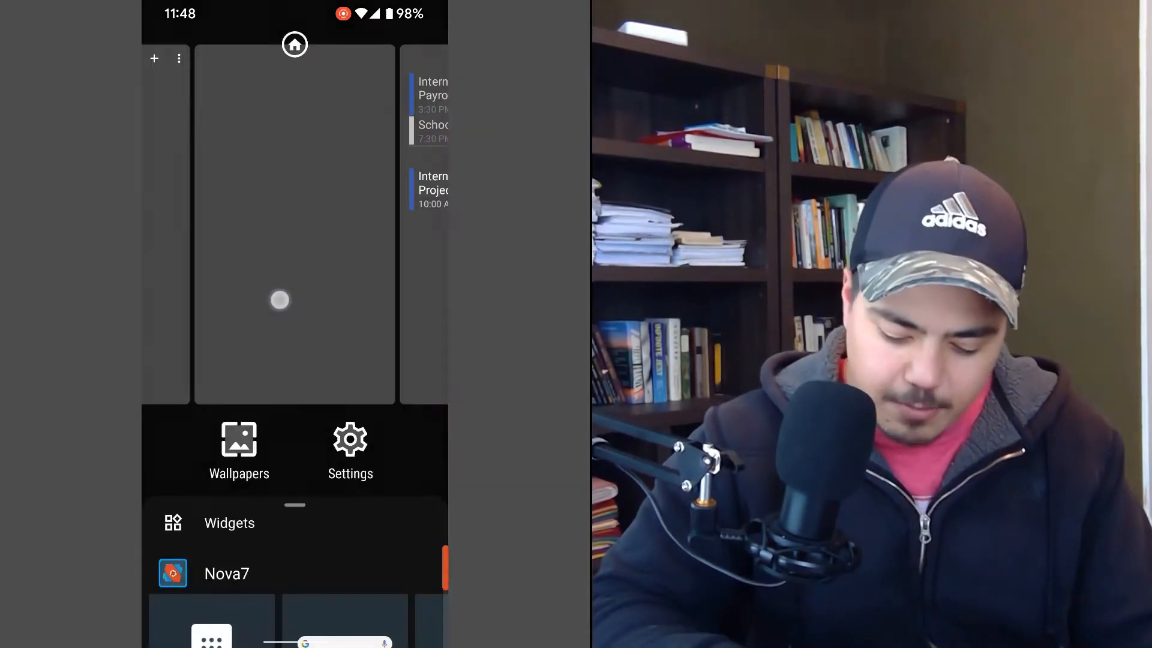
left_click(228, 522)
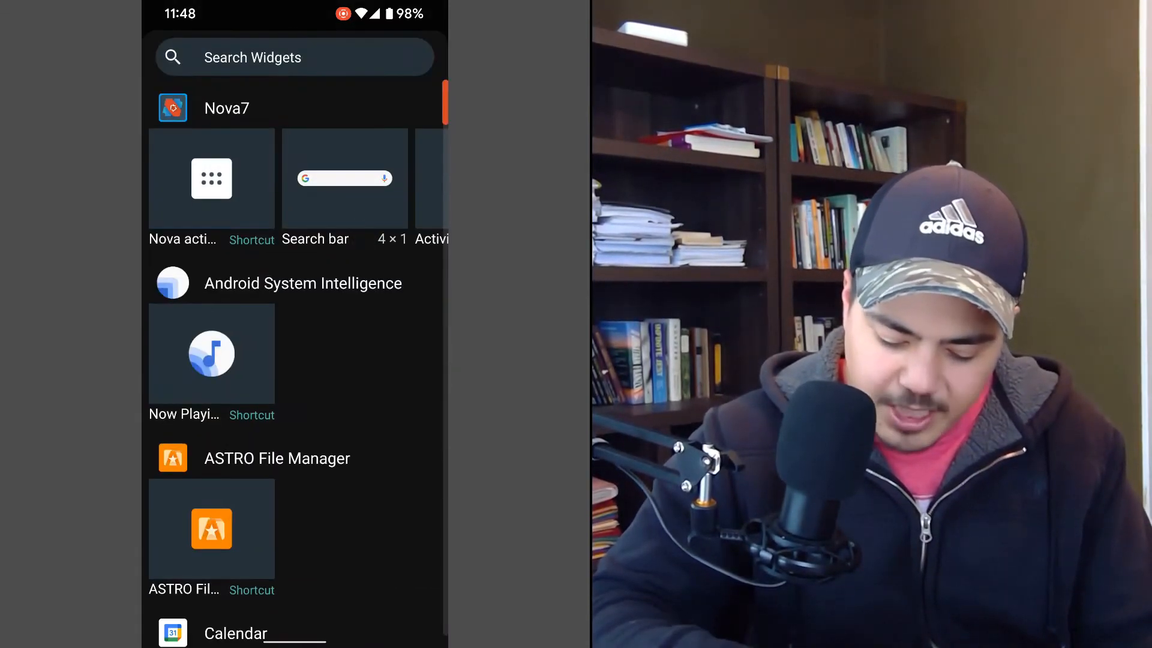
scroll("down", 3)
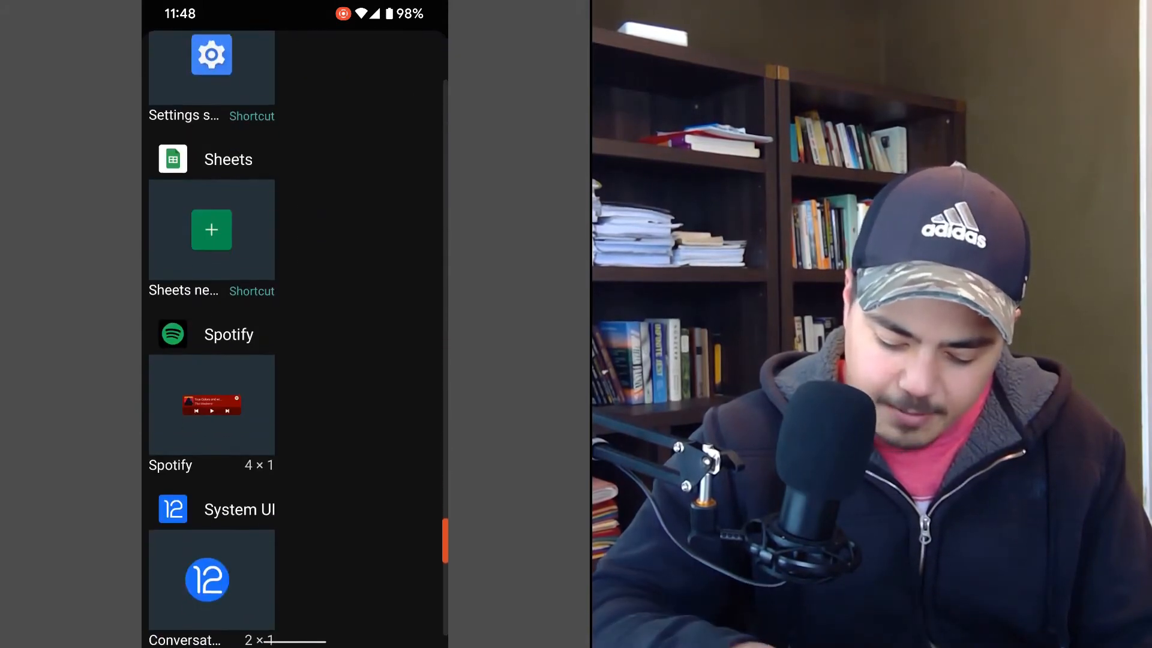
scroll("down", 3)
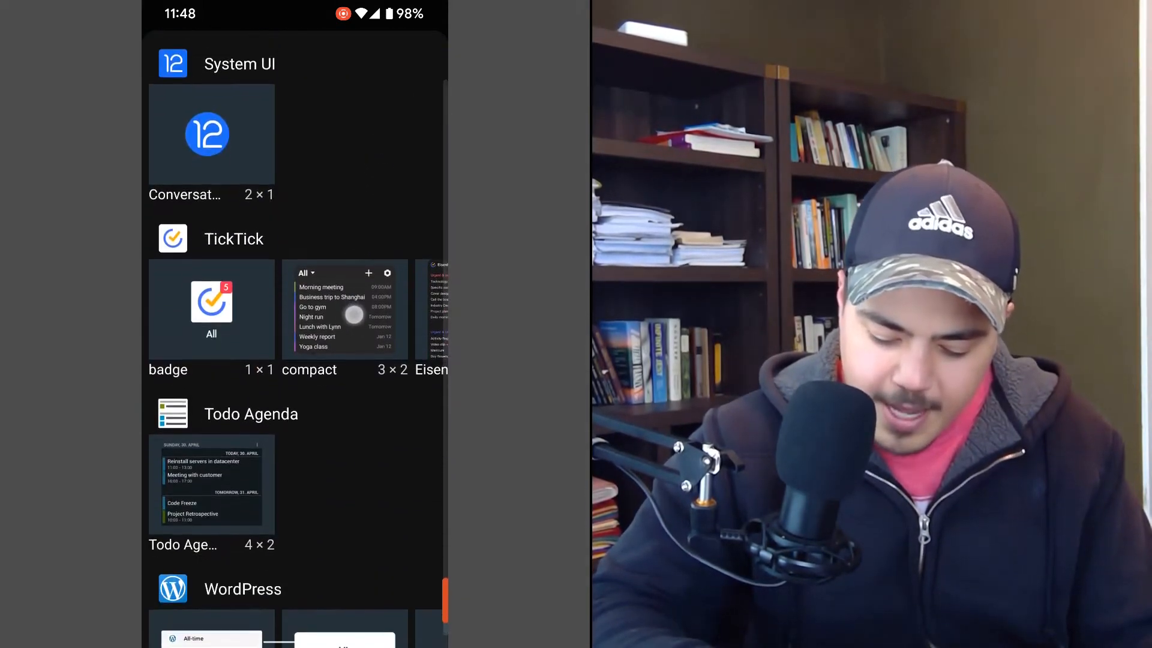
scroll("down", 3)
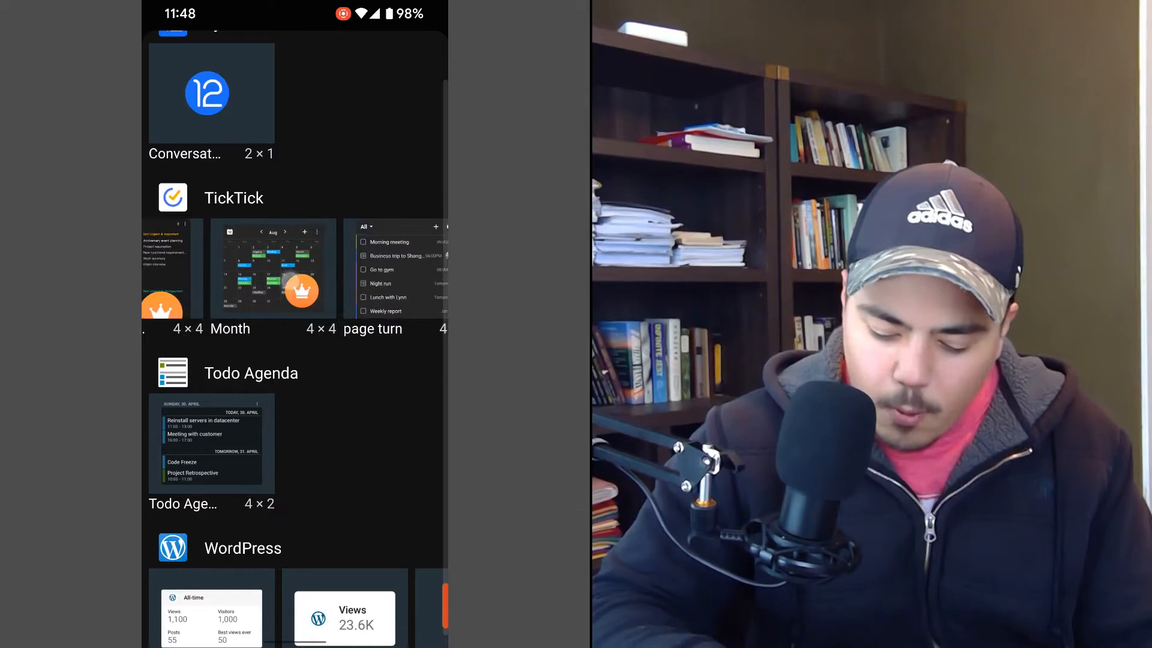
scroll("left", 3)
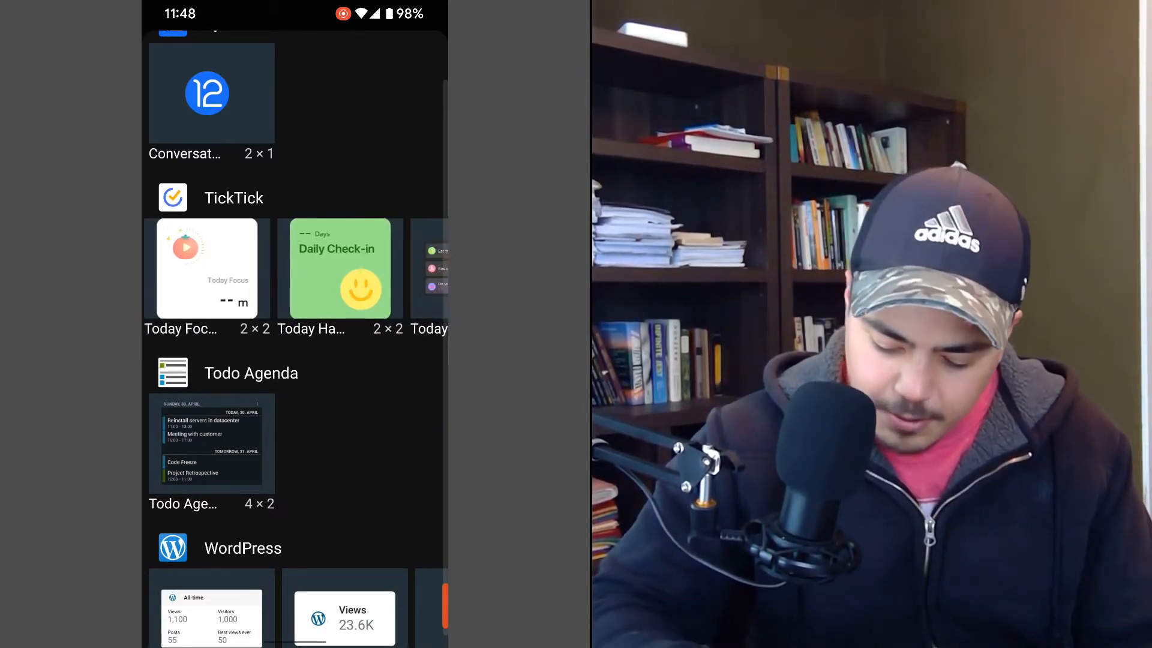
scroll("left", 3)
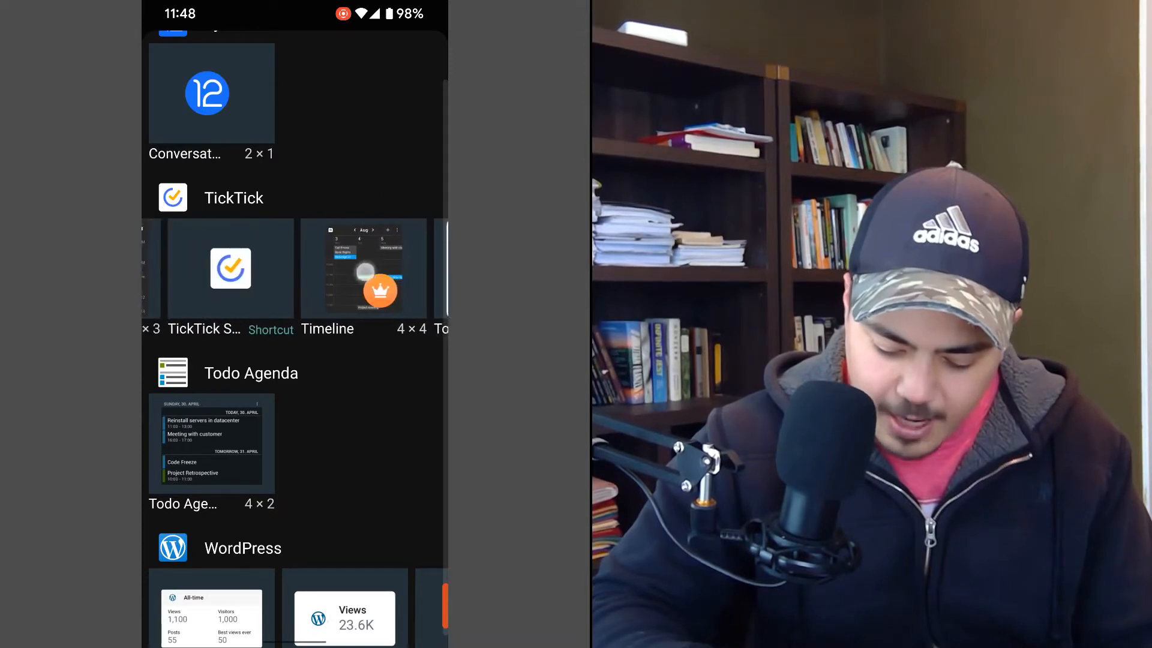
scroll("left", 3)
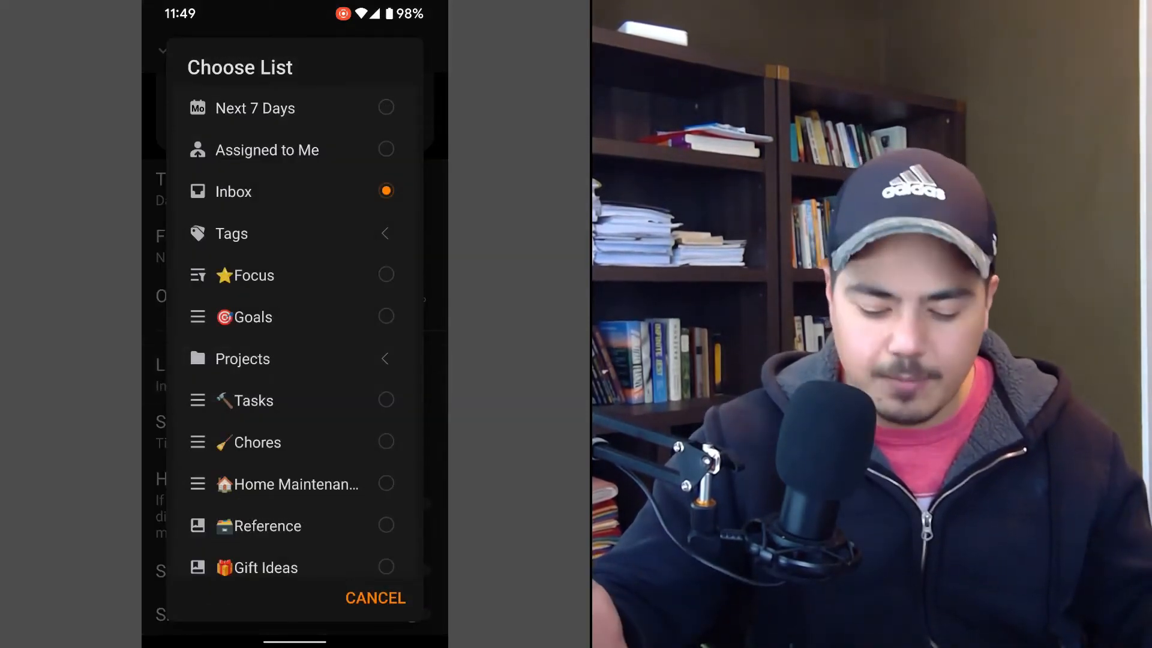
- Set the widget's list to Today and its sort order to Priority, then save the settings
left_click(321, 233)
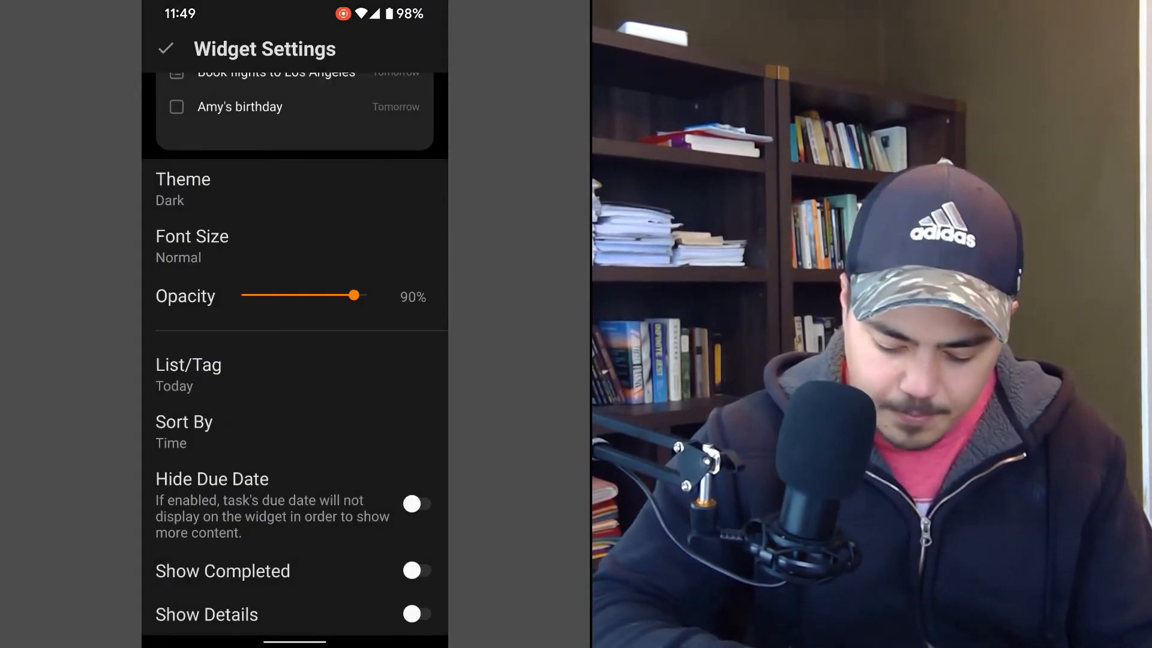
left_click(184, 432)
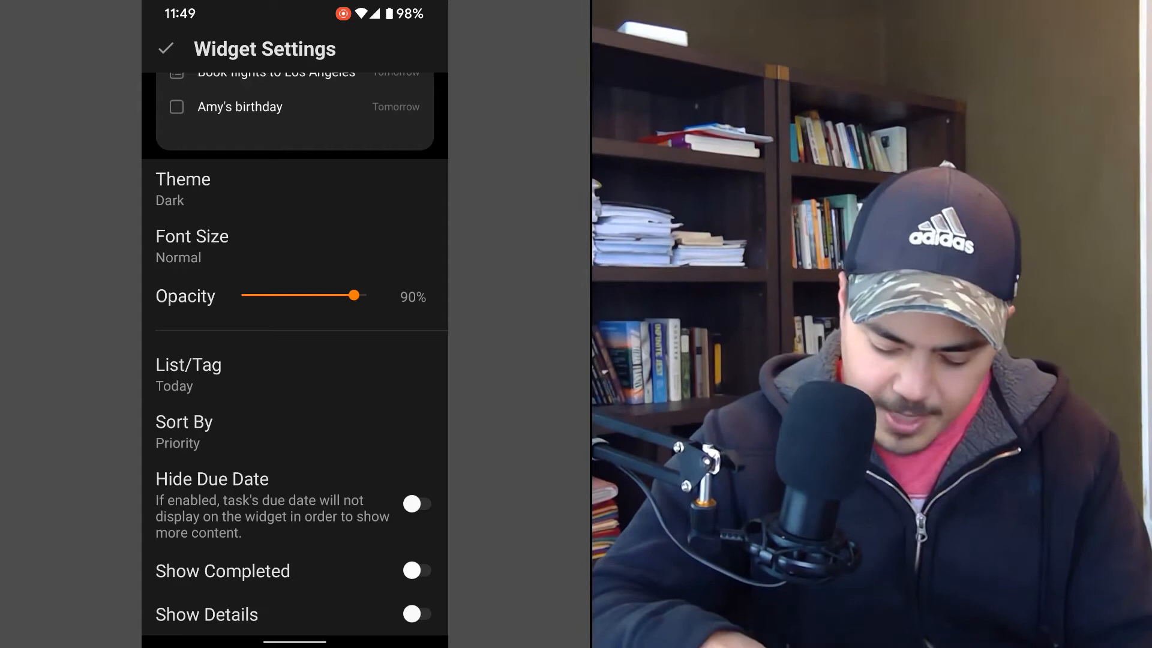
left_click(416, 504)
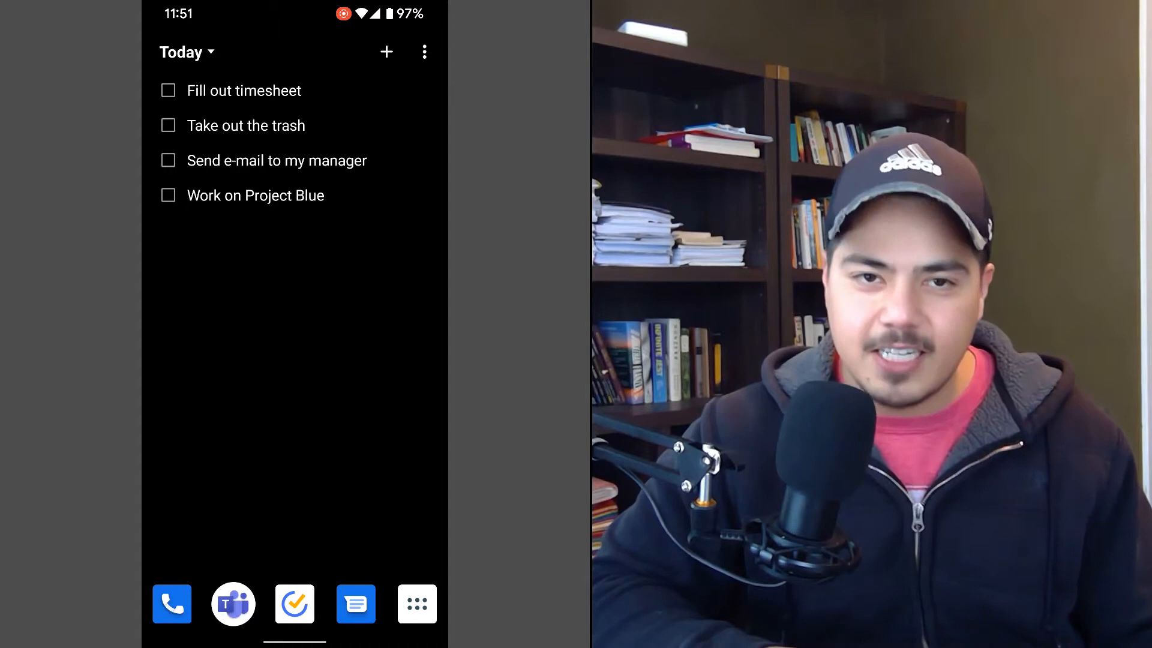
- Start a new Inbox task from the Today widget's + button
left_click(385, 52)
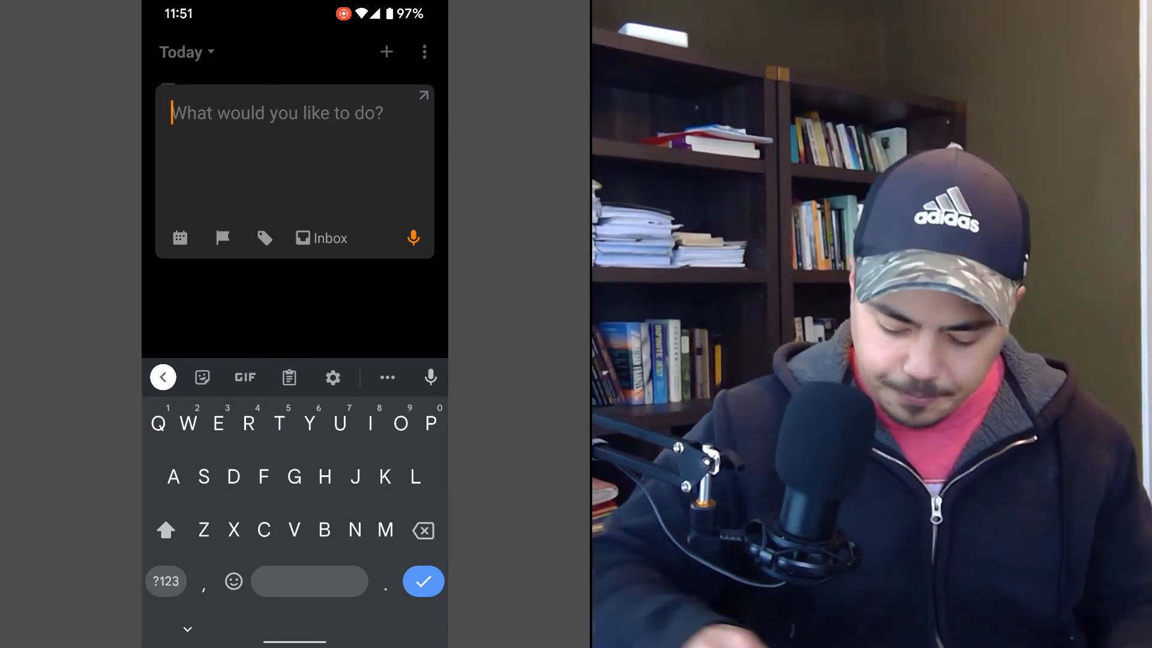
- Enter "This is a thought" in the quick-add box and save it to the Inbox
type("This is a thought")
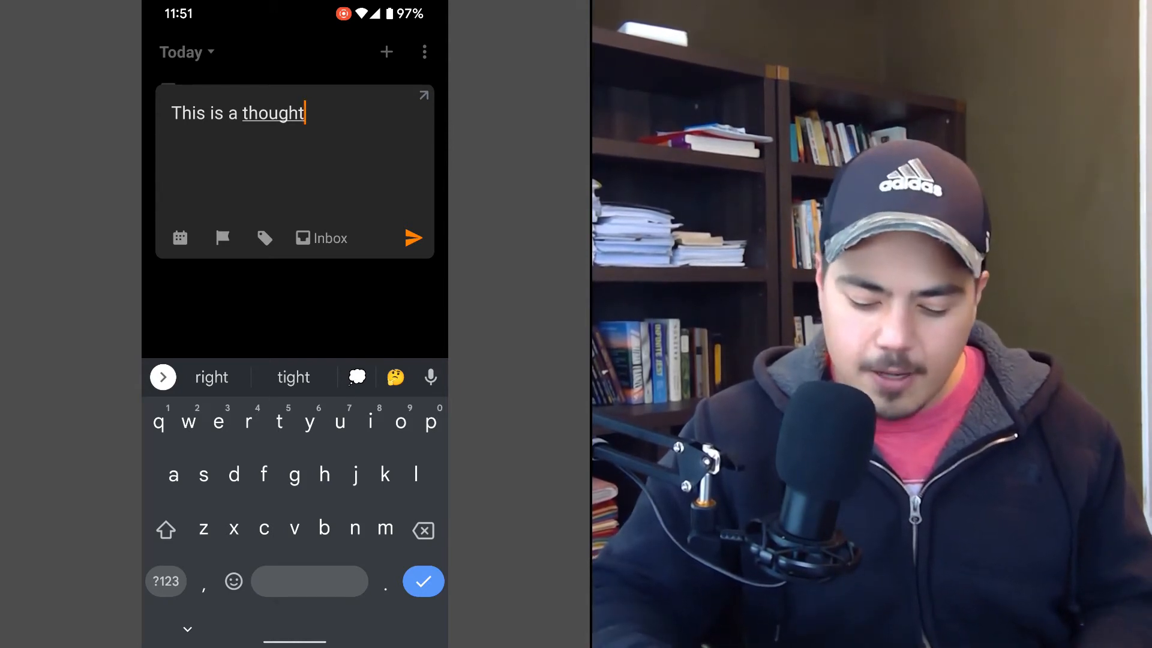
left_click(414, 237)
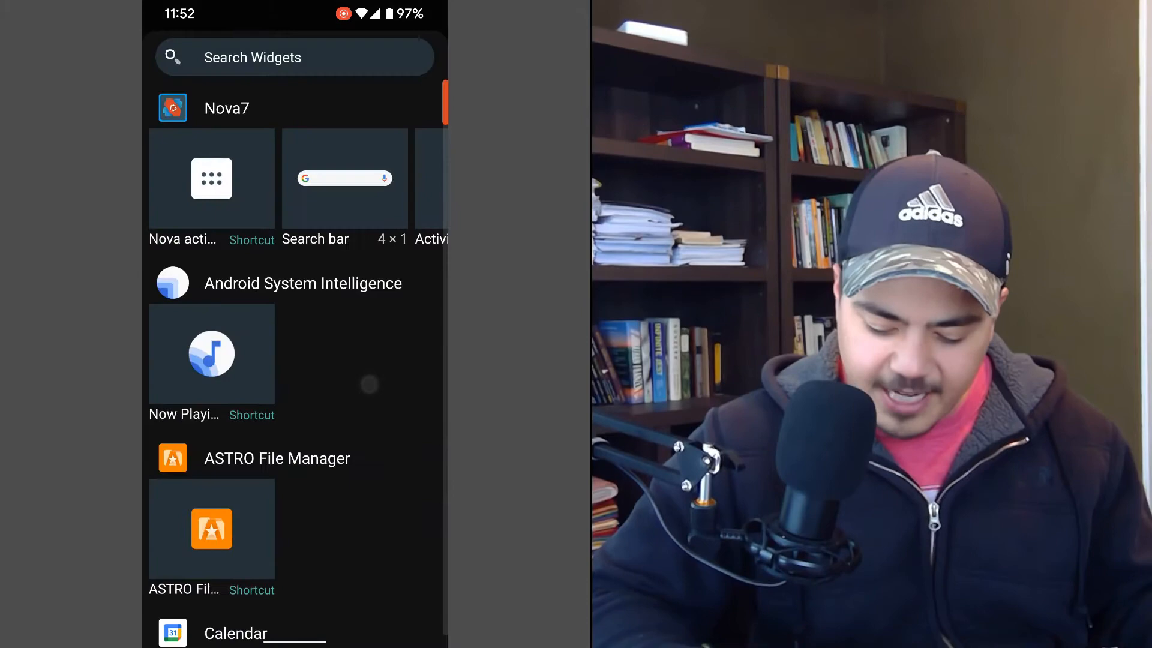
- Place a TickTick shortcut with Click Action New Task and list Inbox on the home screen
scroll("down", 3)
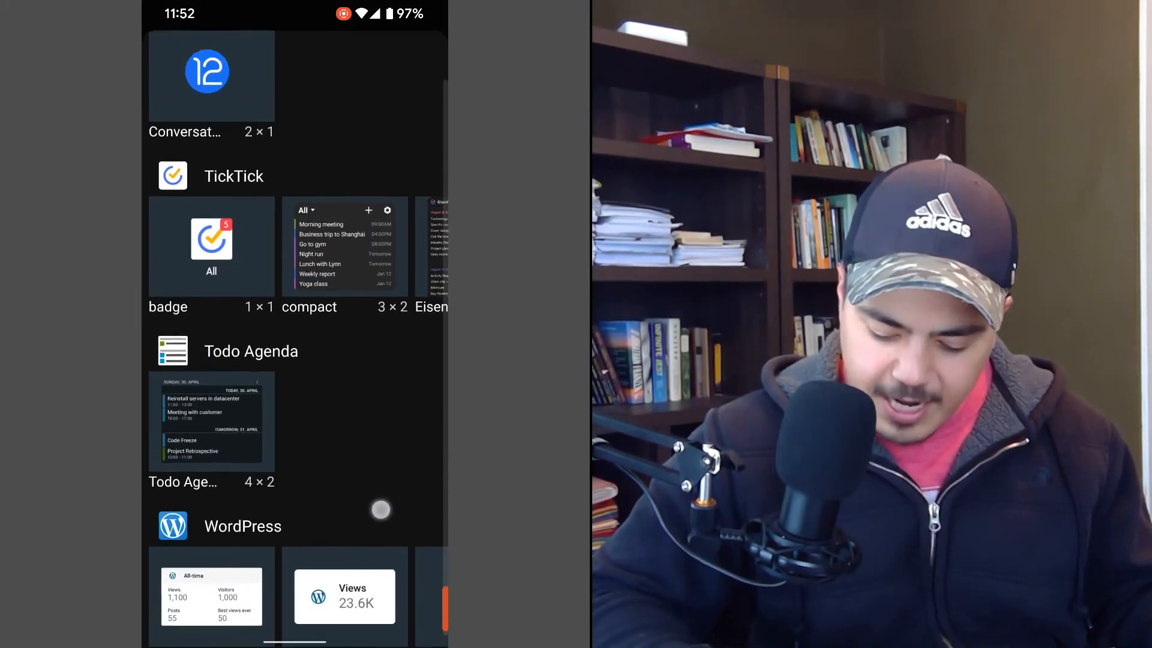
scroll("down", 3)
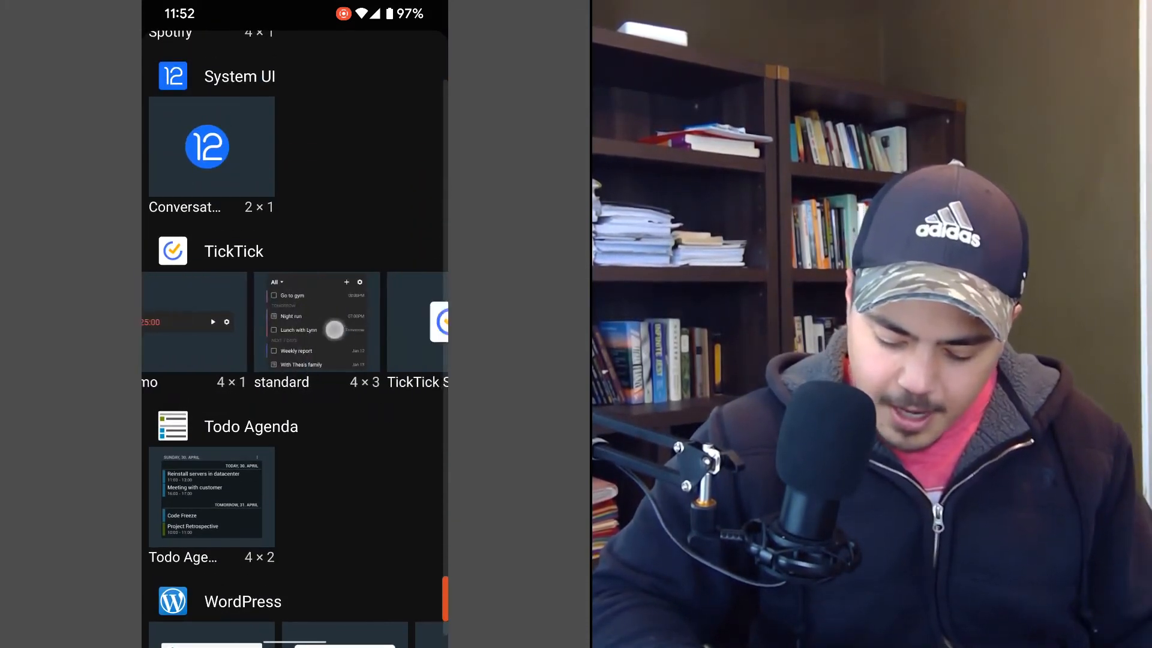
scroll("left", 3)
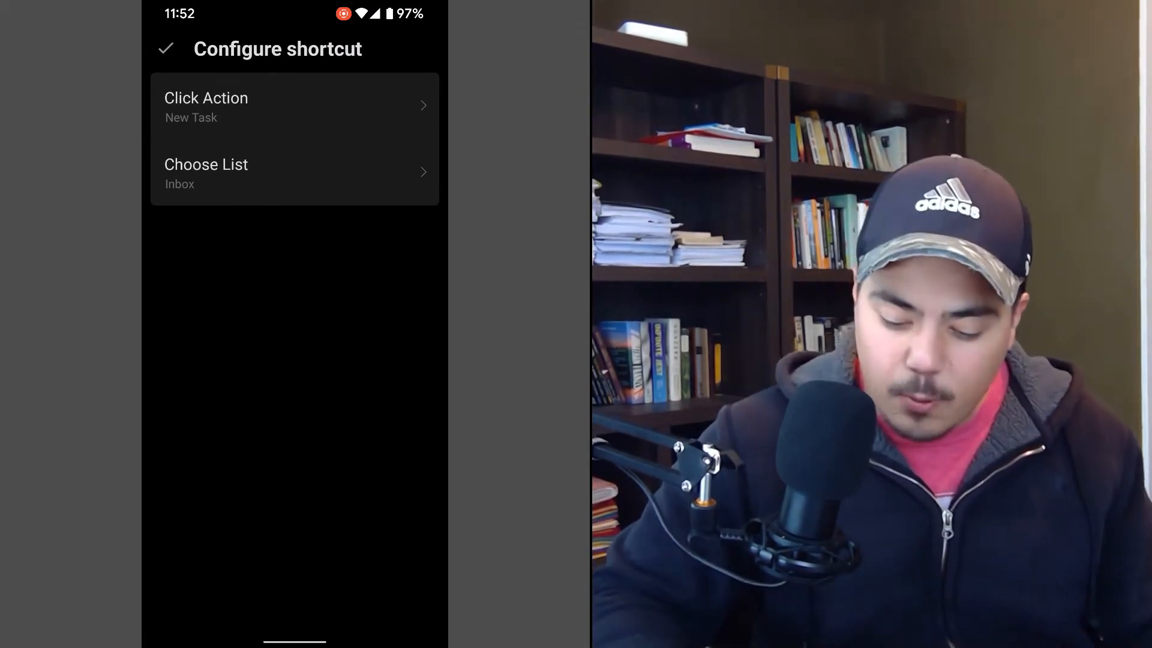
left_click(294, 107)
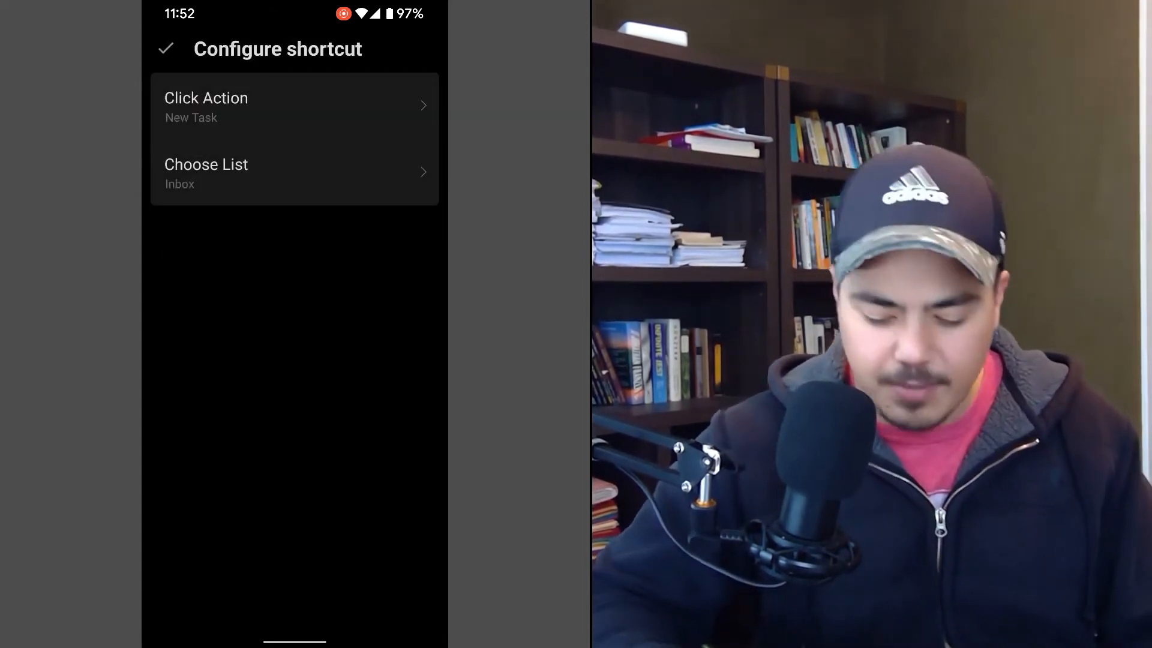
left_click(166, 48)
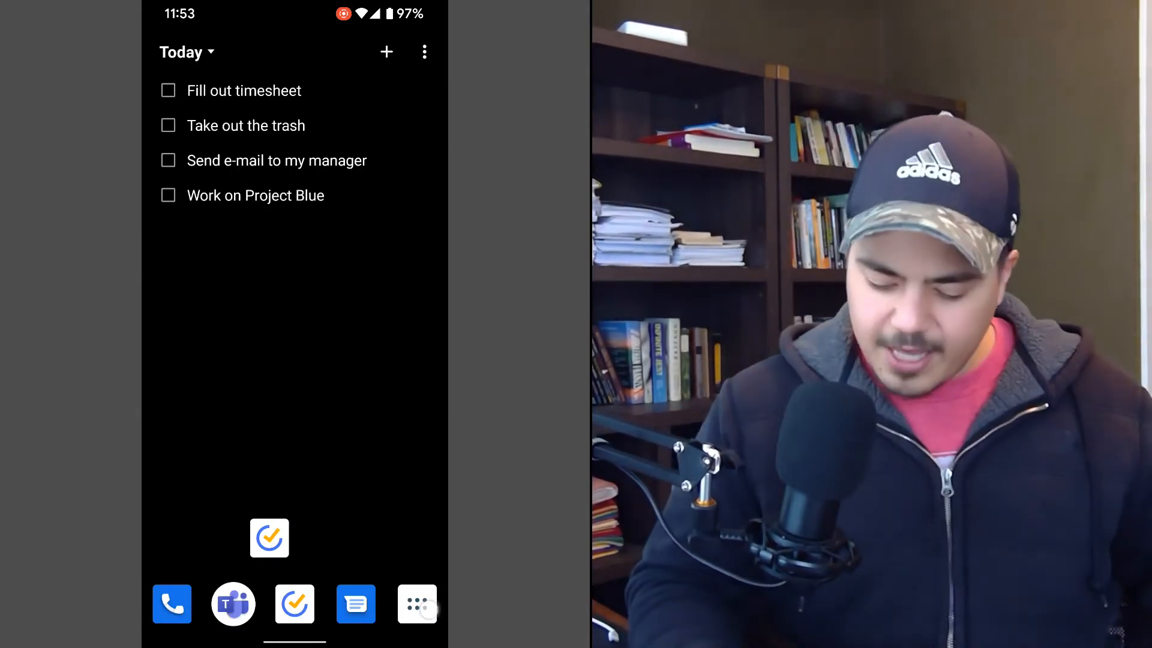
- Select the agoraphobia description in Chrome's results and share it to TickTick as a new task
left_click(416, 604)
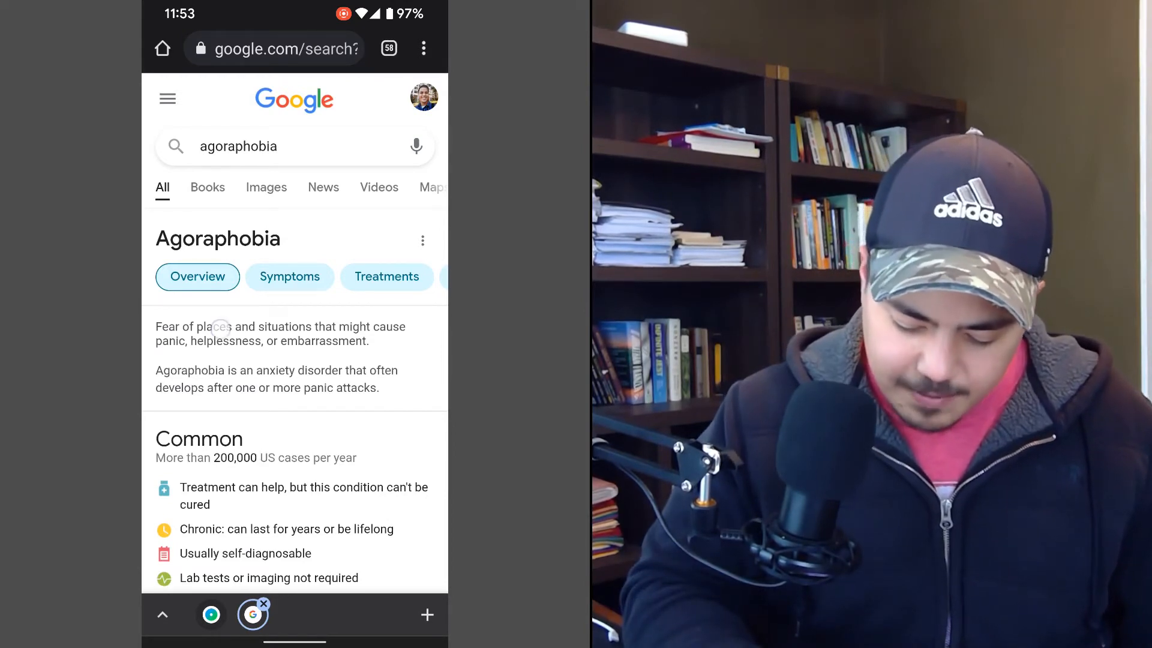
double_click(214, 327)
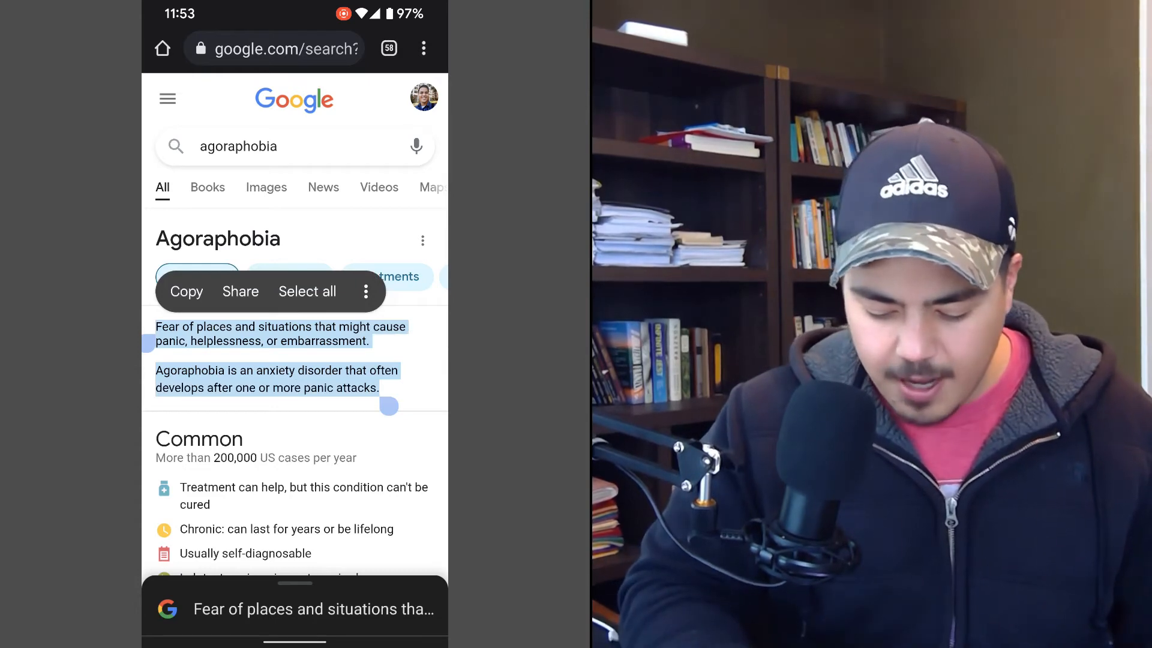
left_click(240, 291)
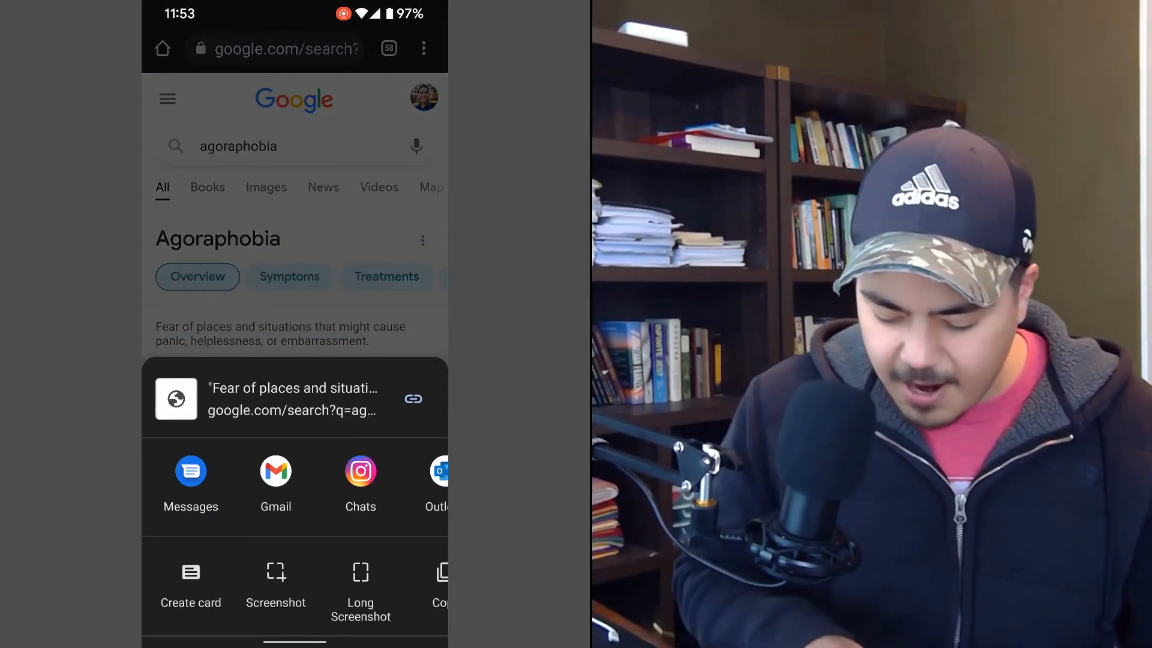
scroll("left", 3)
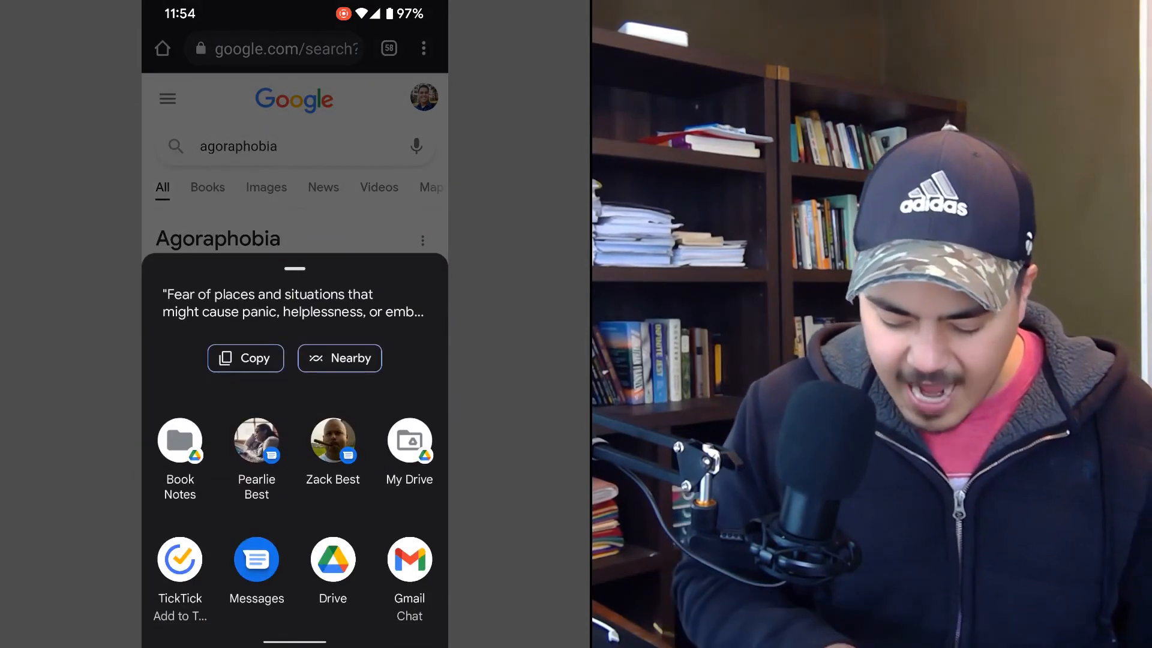
left_click(179, 573)
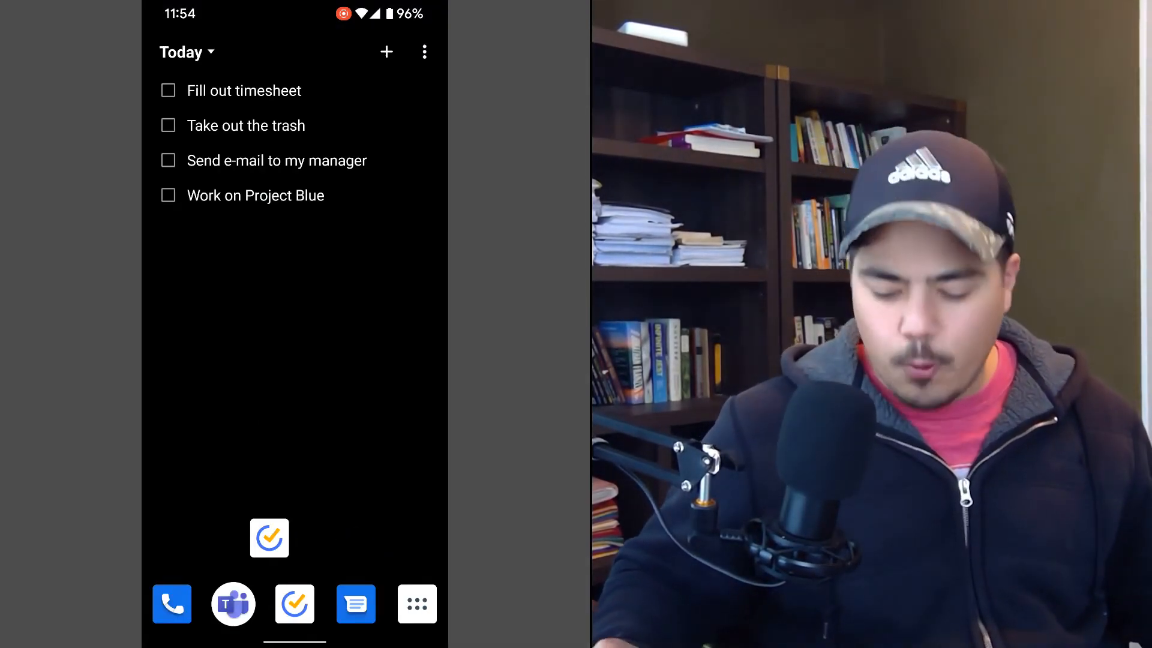
- In TickTick's Tab Bar settings leave only Habit enabled, then return to the Inbox
left_click(417, 603)
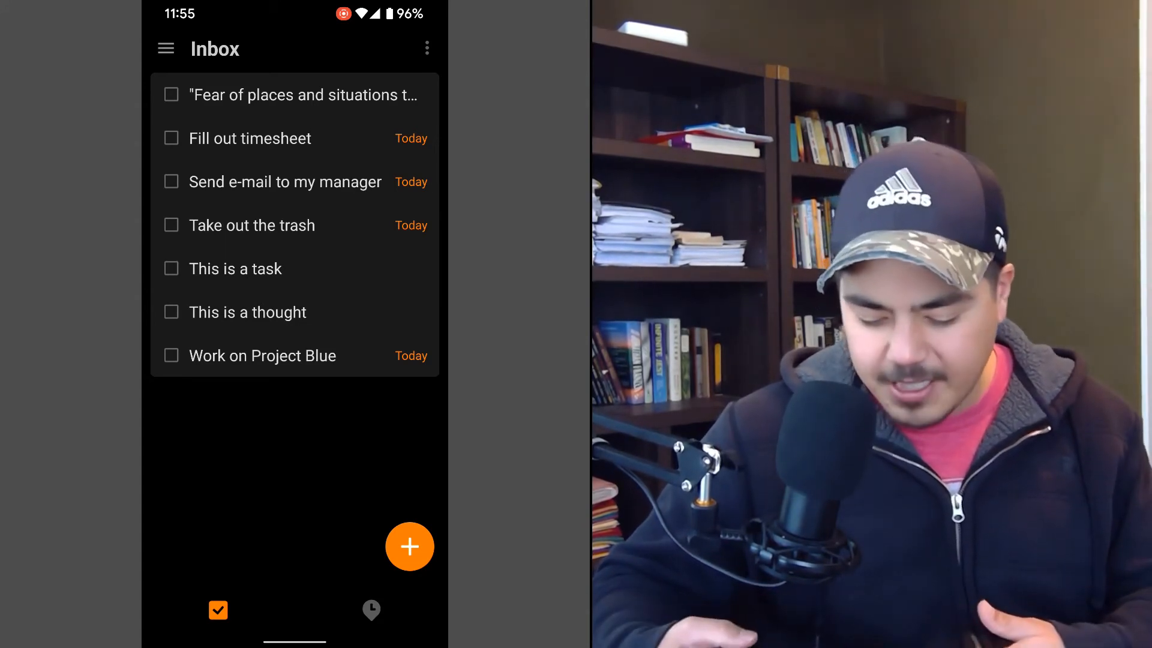
left_click(166, 48)
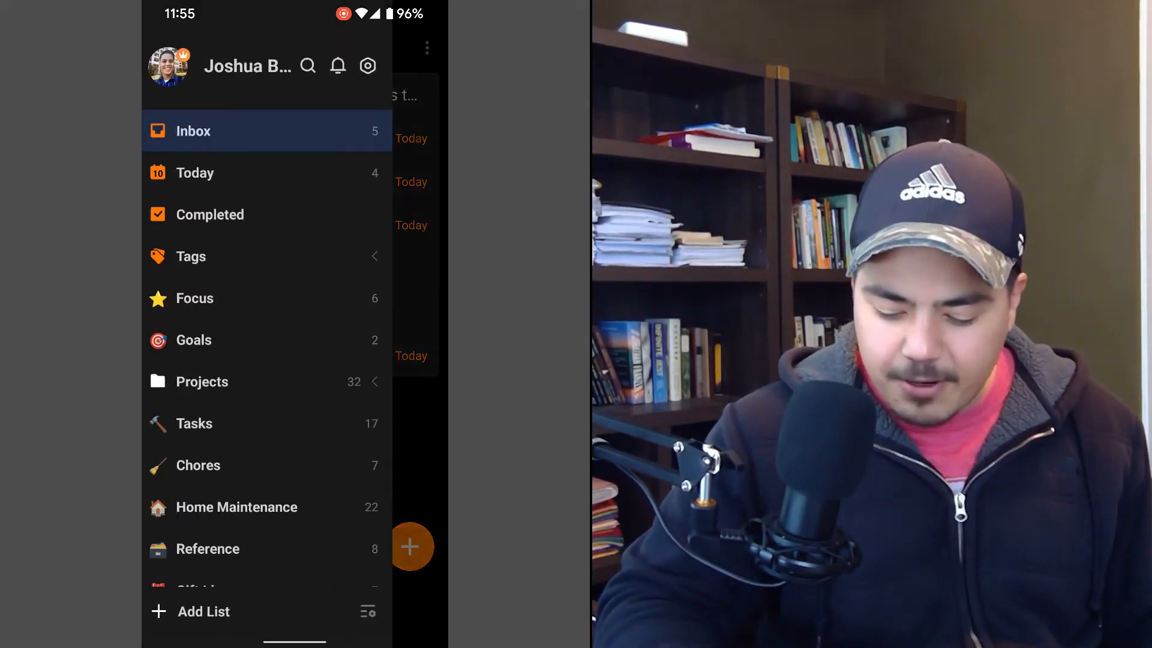
left_click(369, 65)
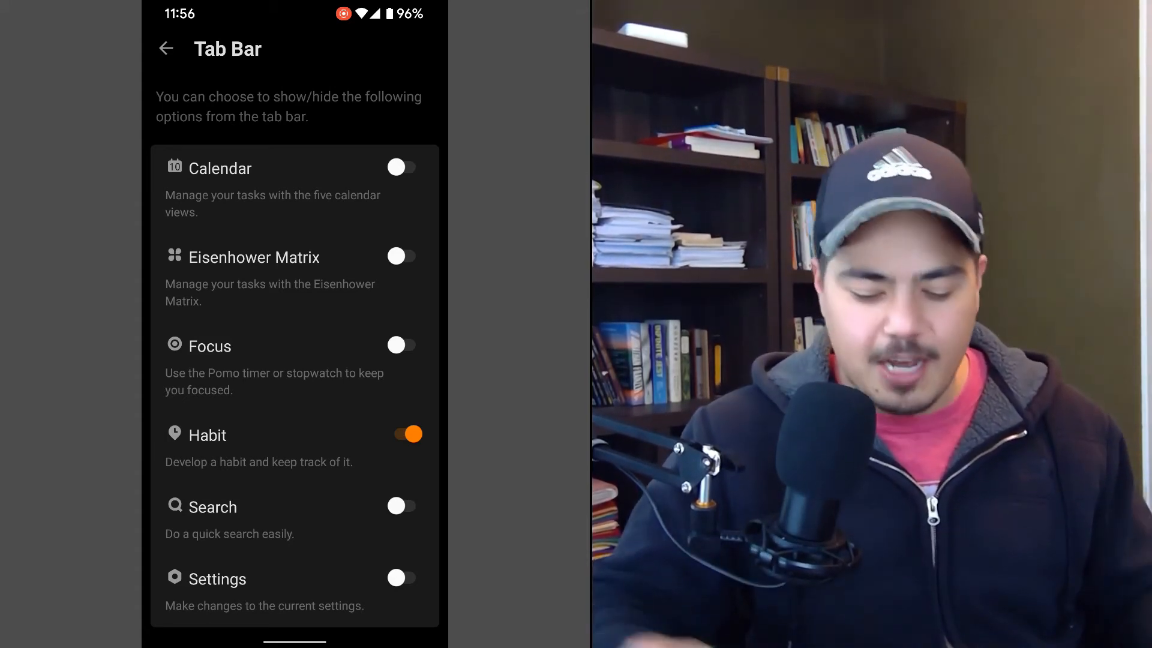
left_click(166, 48)
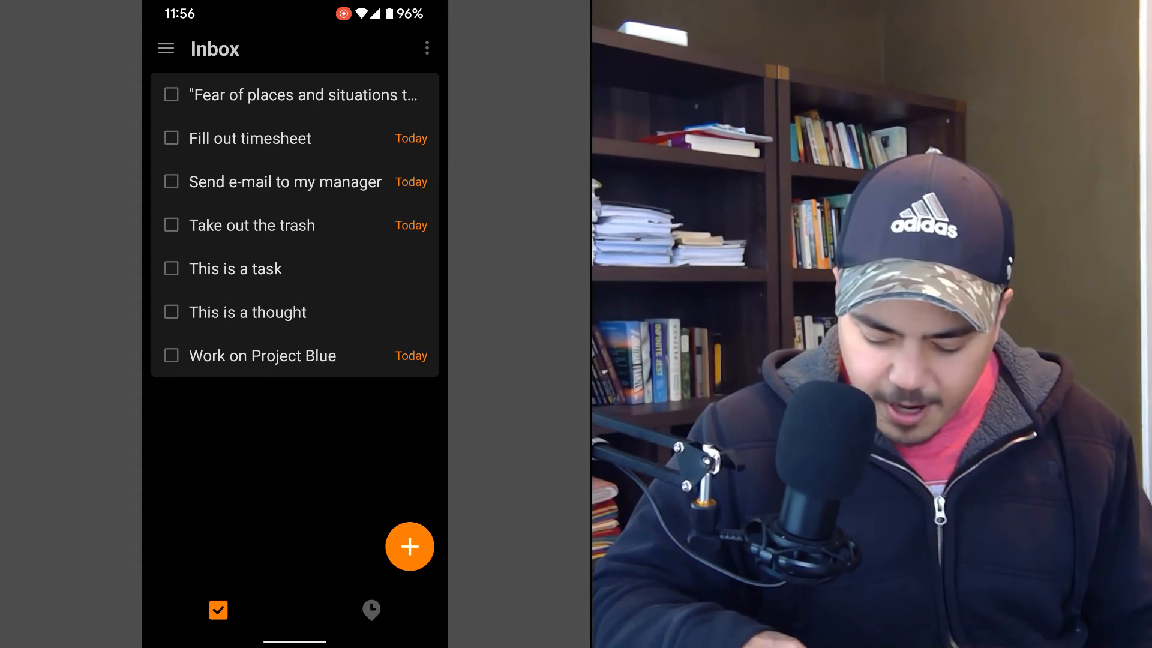
- Switch to the Habit tab and bring up the Reading habit's check-in screen
left_click(371, 609)
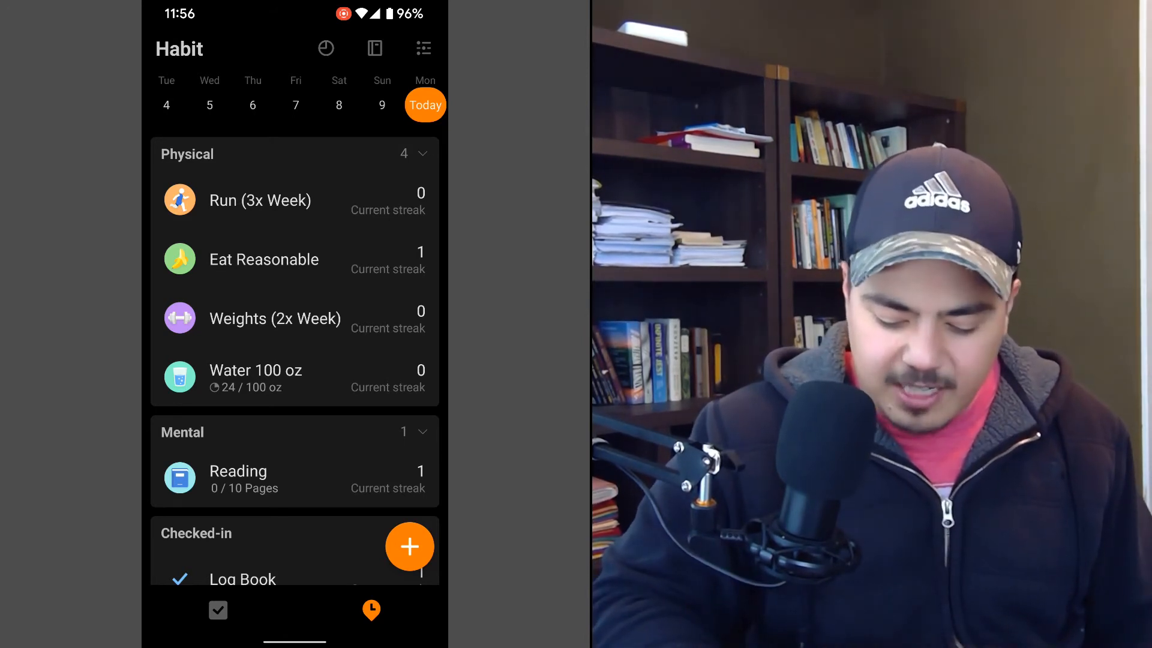
left_click(179, 259)
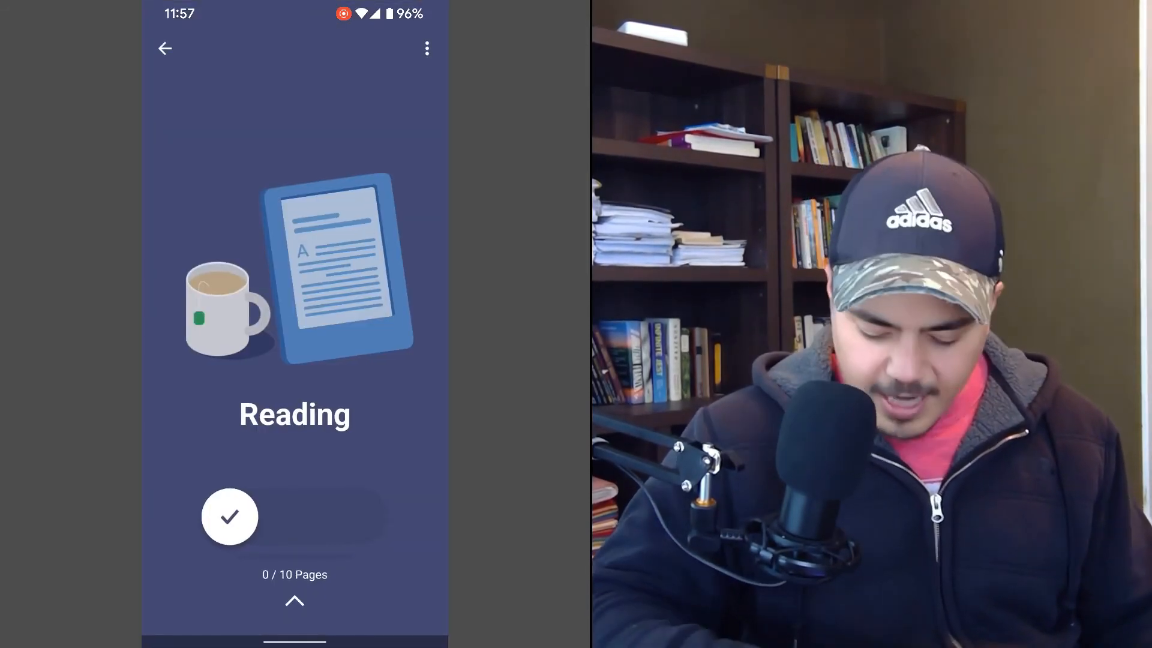
- Mark Jan 9 as Achieved with 15 pages in the Reading statistics calendar, then return to the habit list
left_click(294, 602)
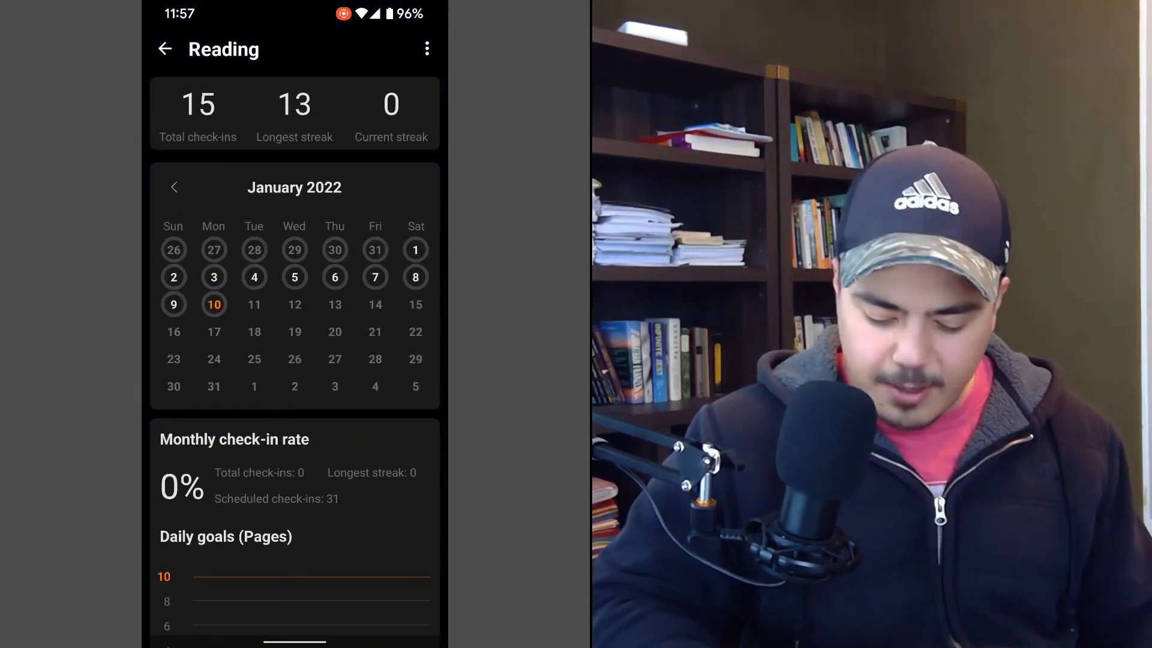
left_click(173, 303)
type("15")
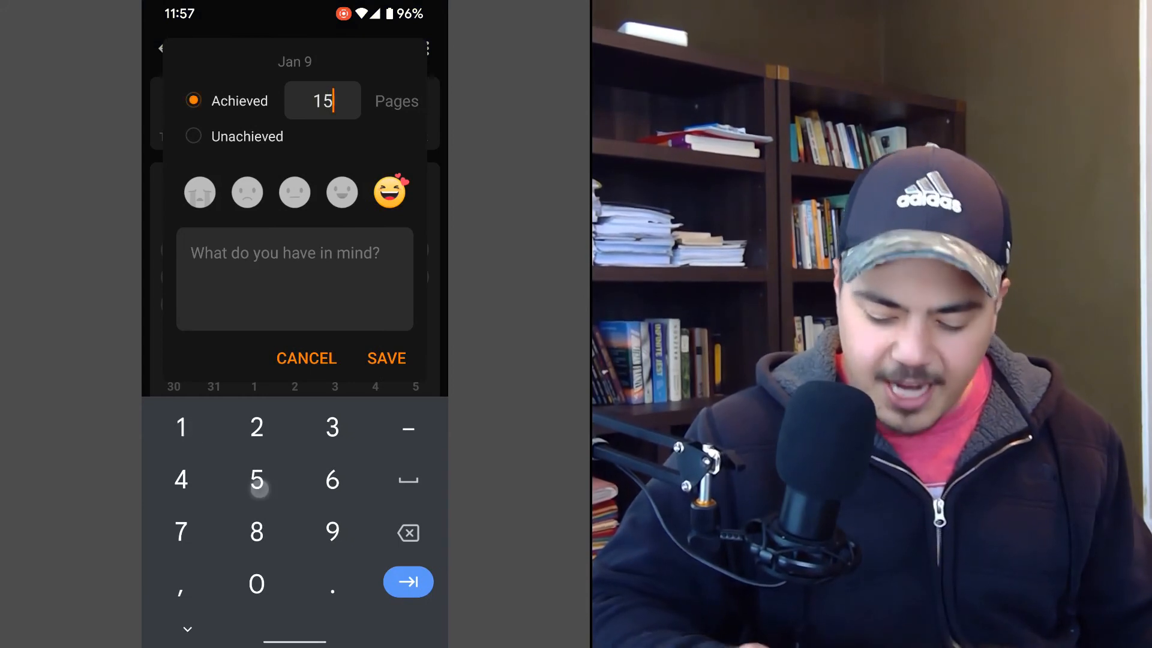
left_click(386, 359)
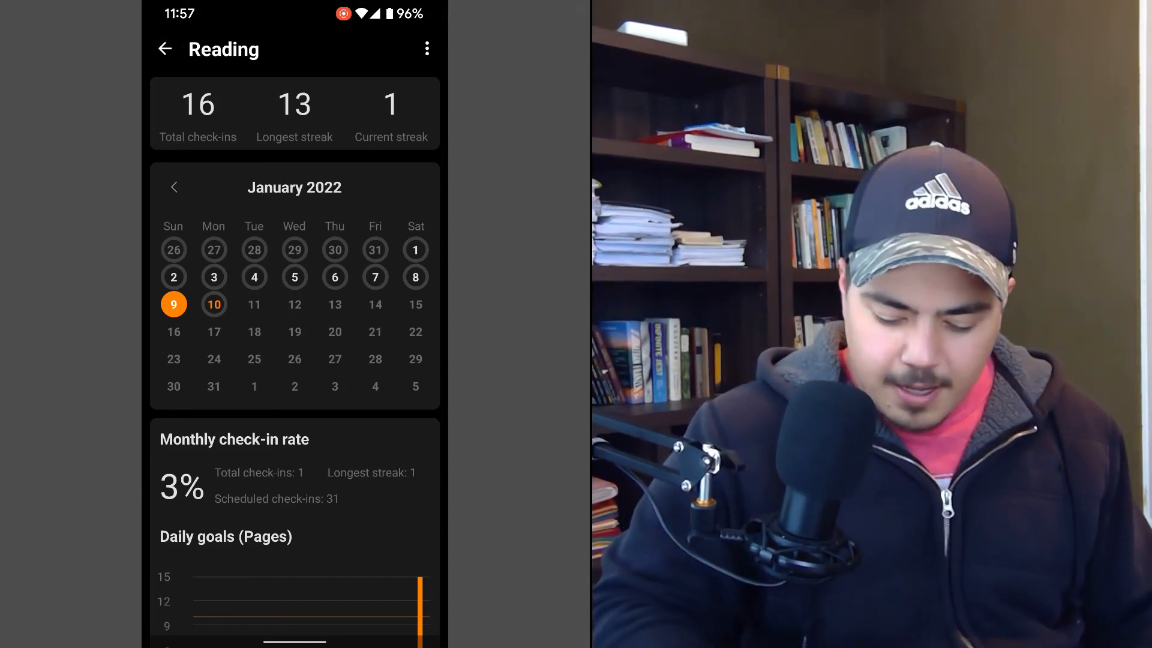
left_click(165, 48)
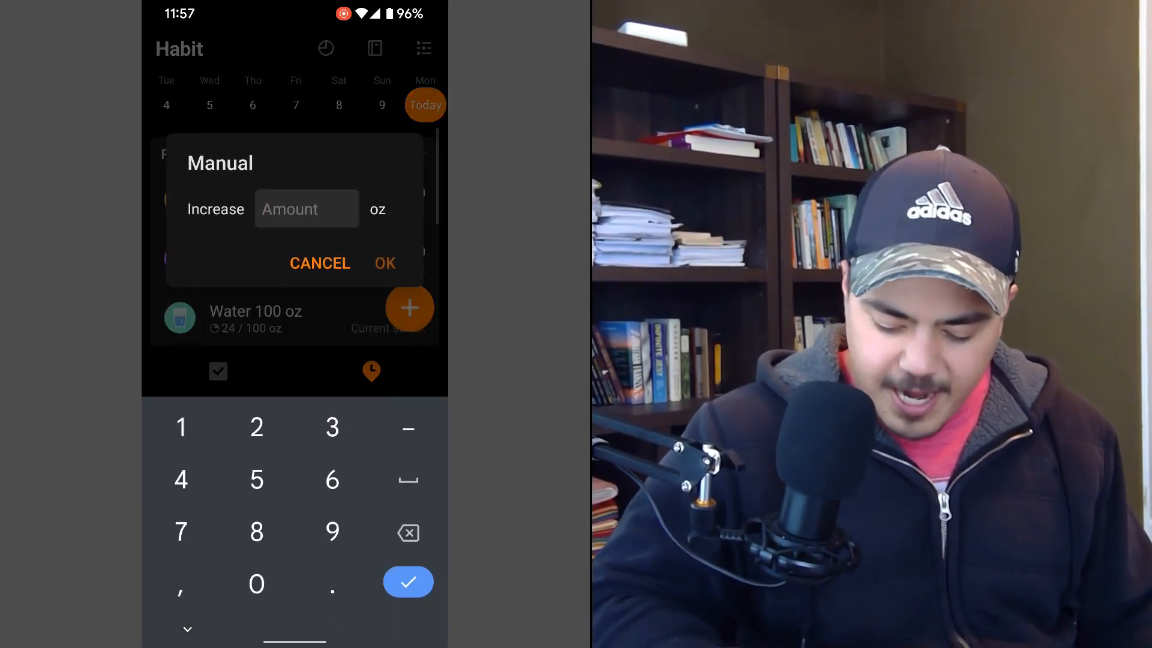
- Manually increase the Water habit by 12 oz, bringing it to 36 of 100 oz
type("12")
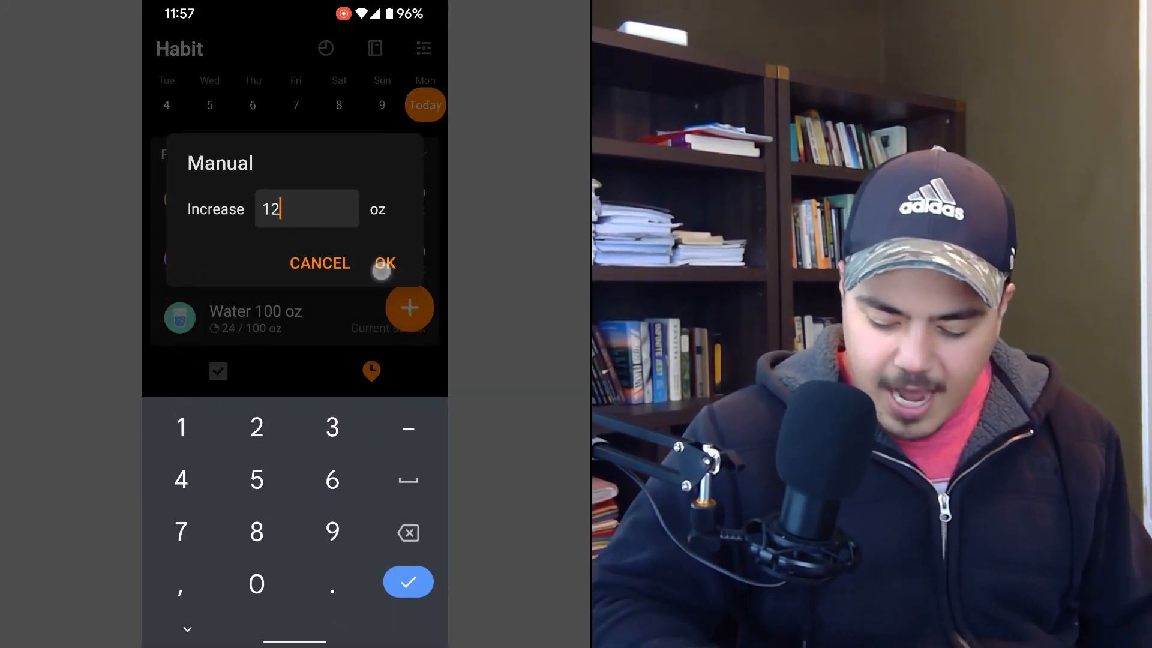
left_click(385, 262)
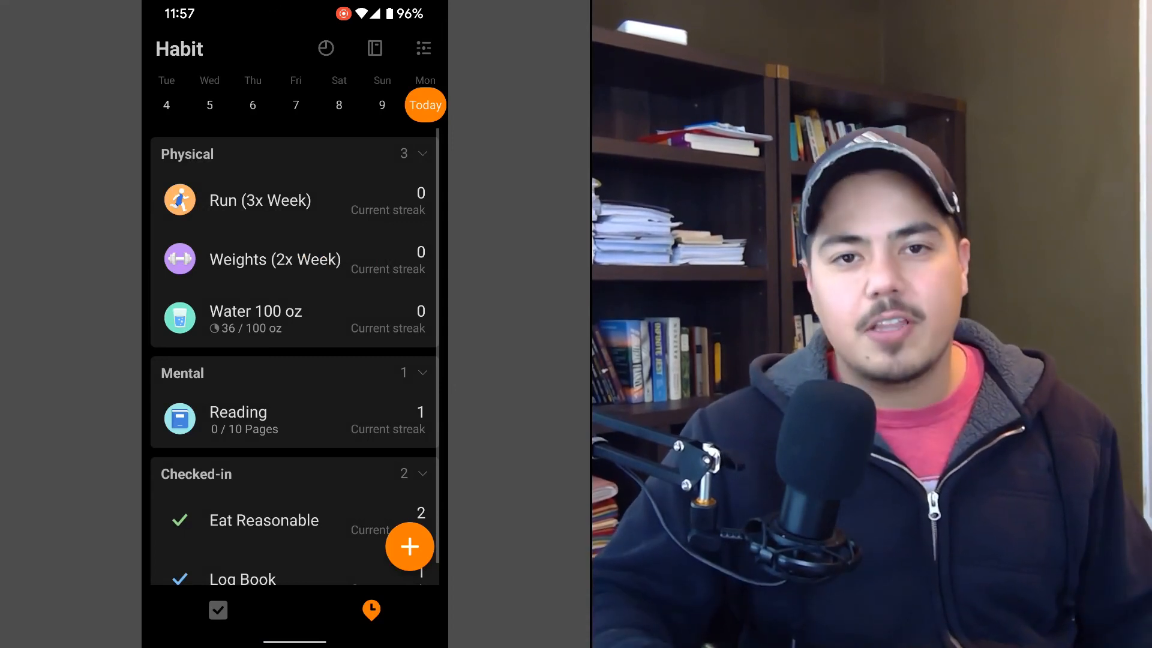